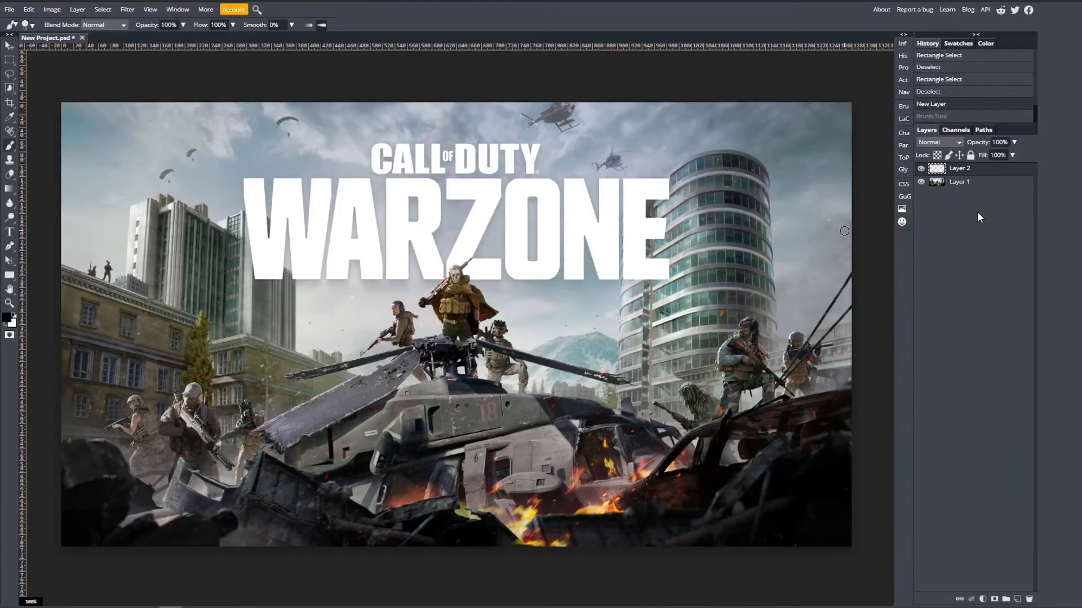
Delete the empty Layer 2, leaving only the Warzone poster layer.
left_click(959, 168)
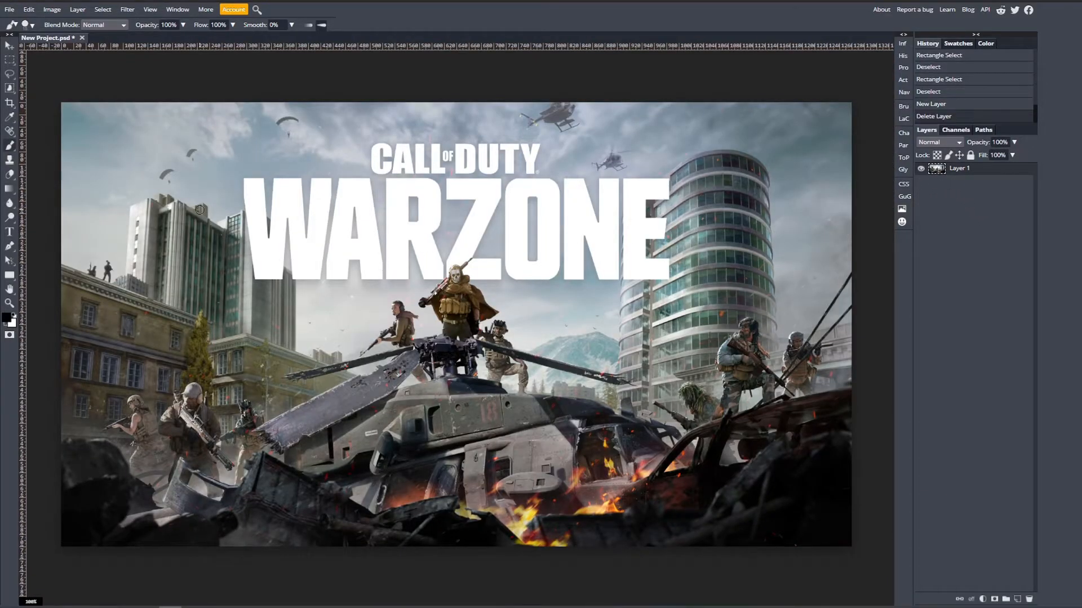
left_click(9, 74)
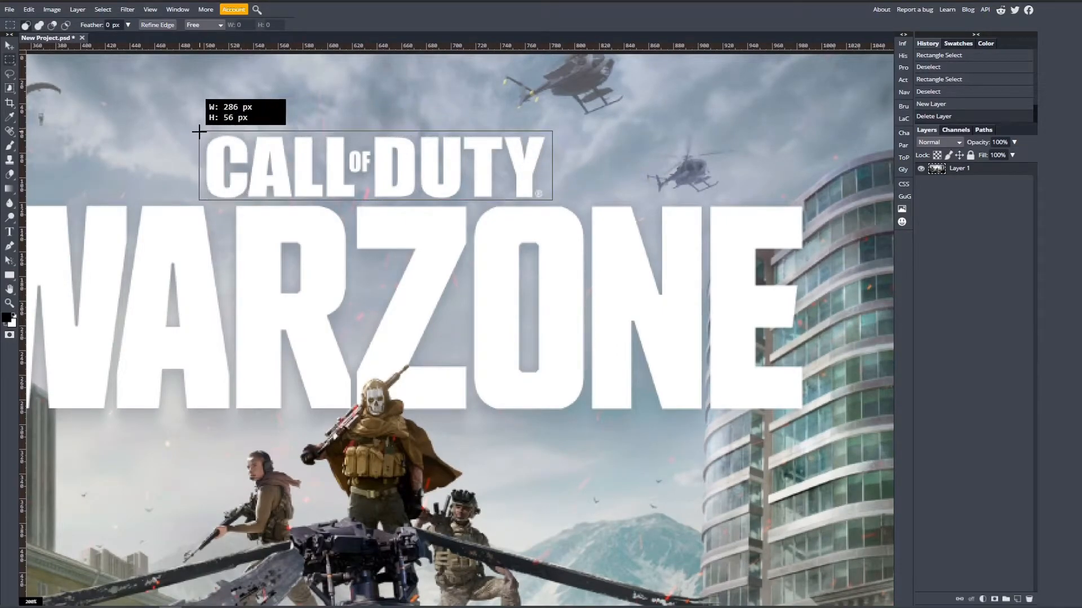
Open Edit > Fill for the rectangular selection around the CALL OF DUTY logo.
left_click(28, 9)
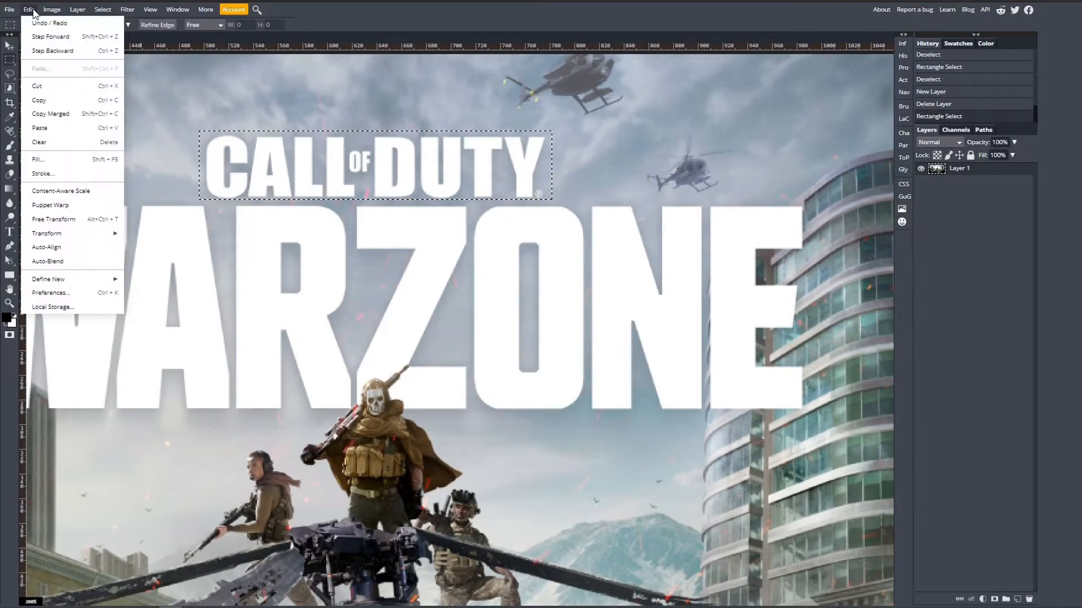
left_click(37, 160)
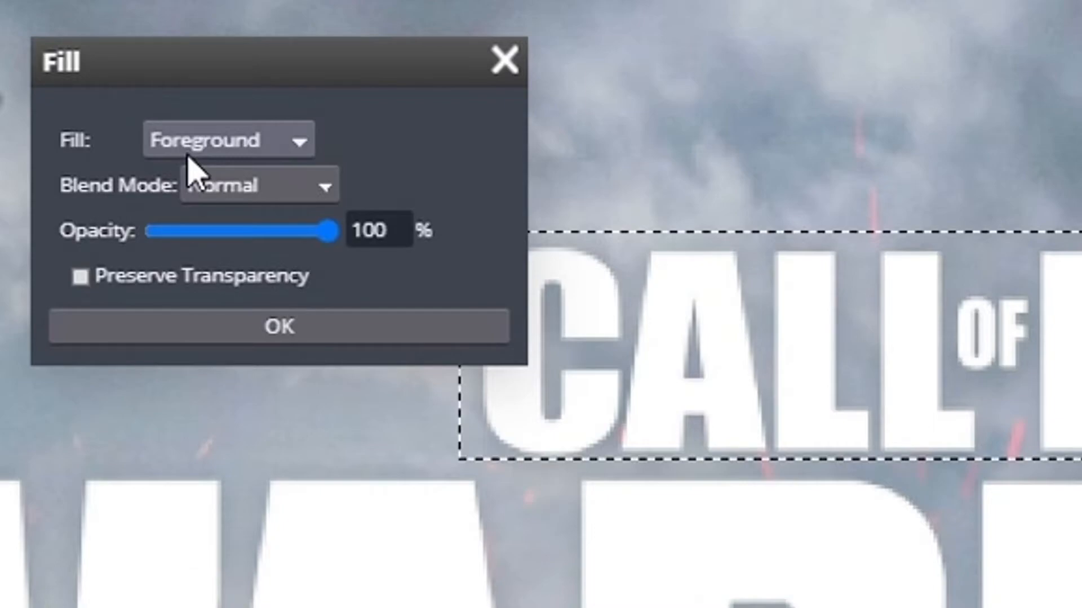
Fill the logo selection with Content Aware and apply it.
left_click(227, 139)
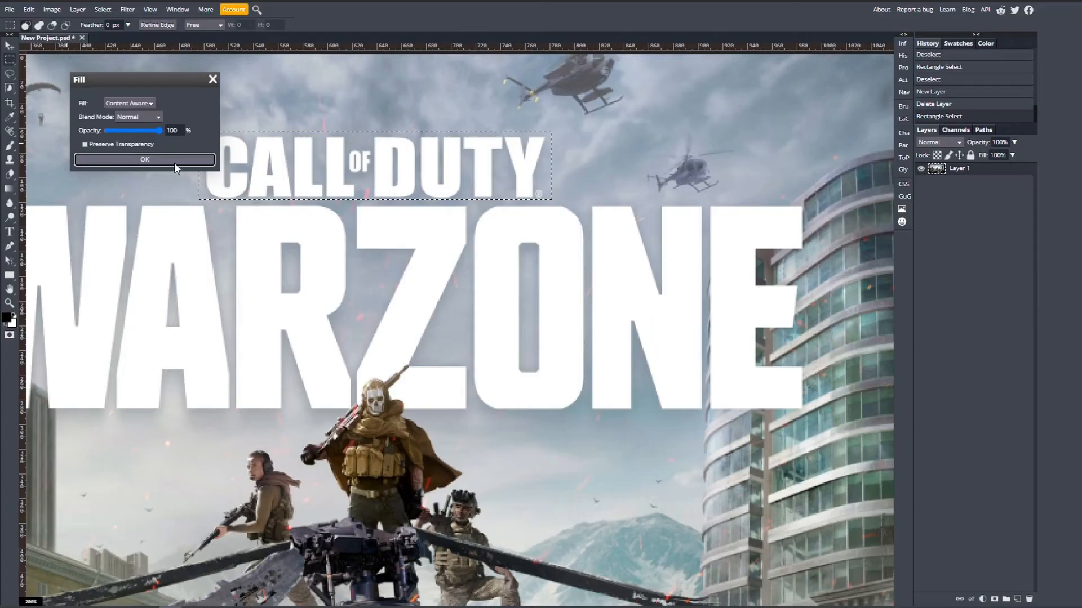
left_click(144, 160)
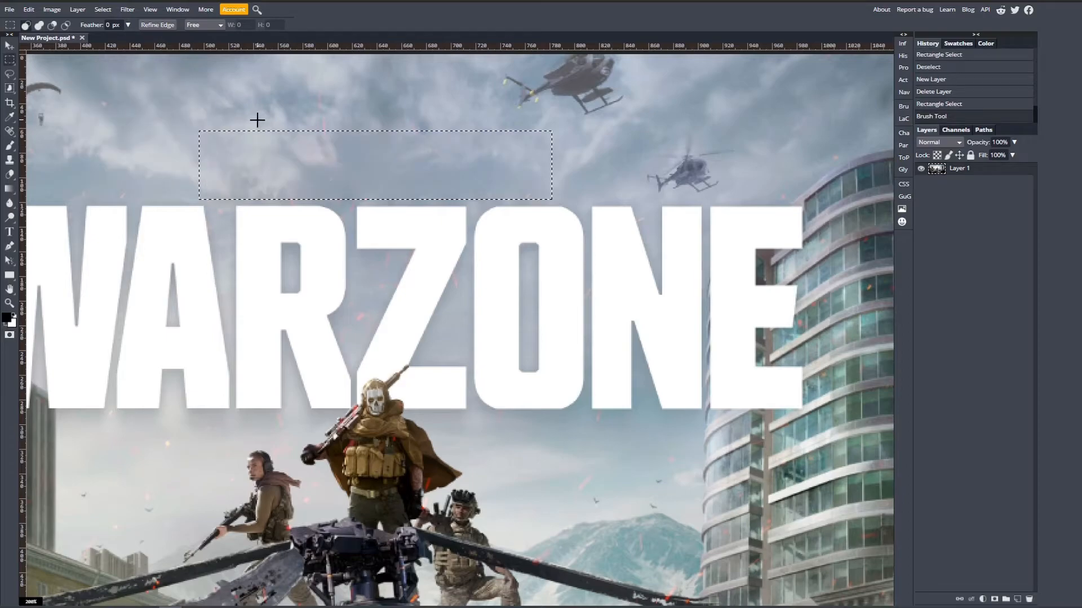
mouse_move(428, 183)
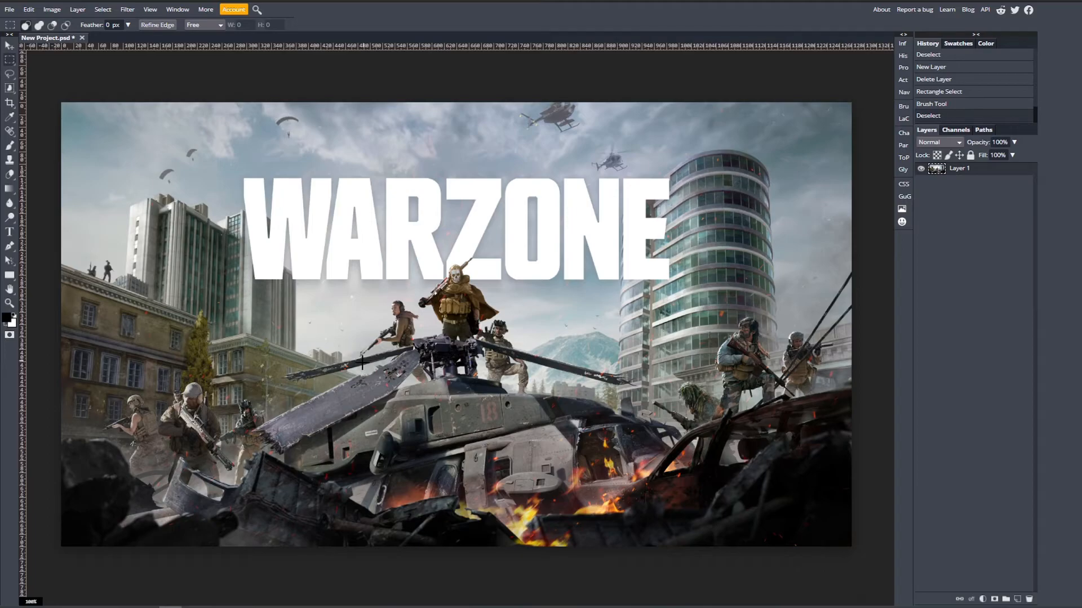
mouse_move(368, 300)
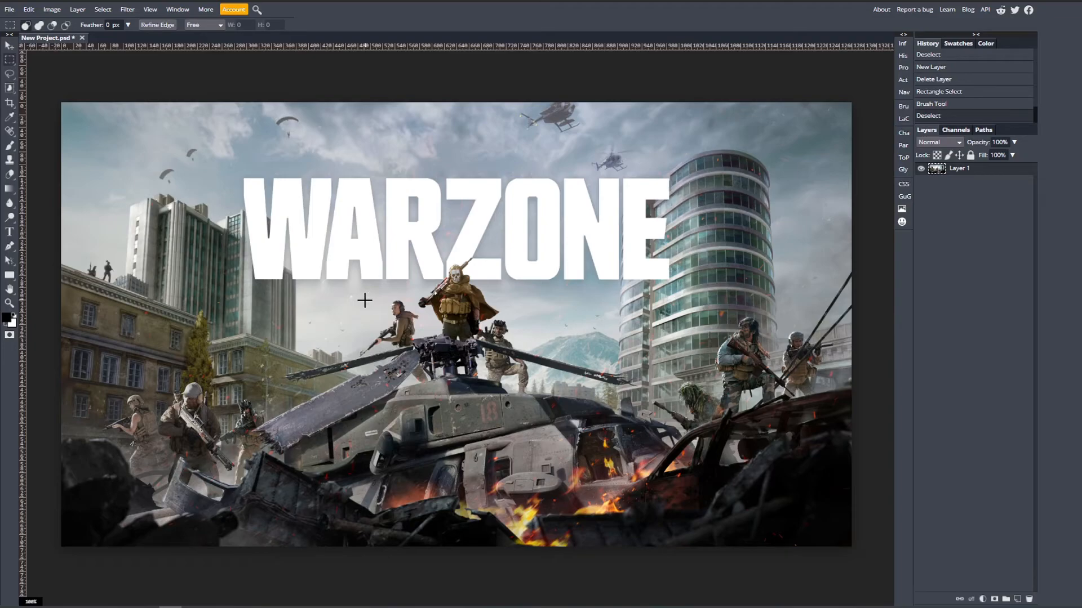
mouse_move(360, 344)
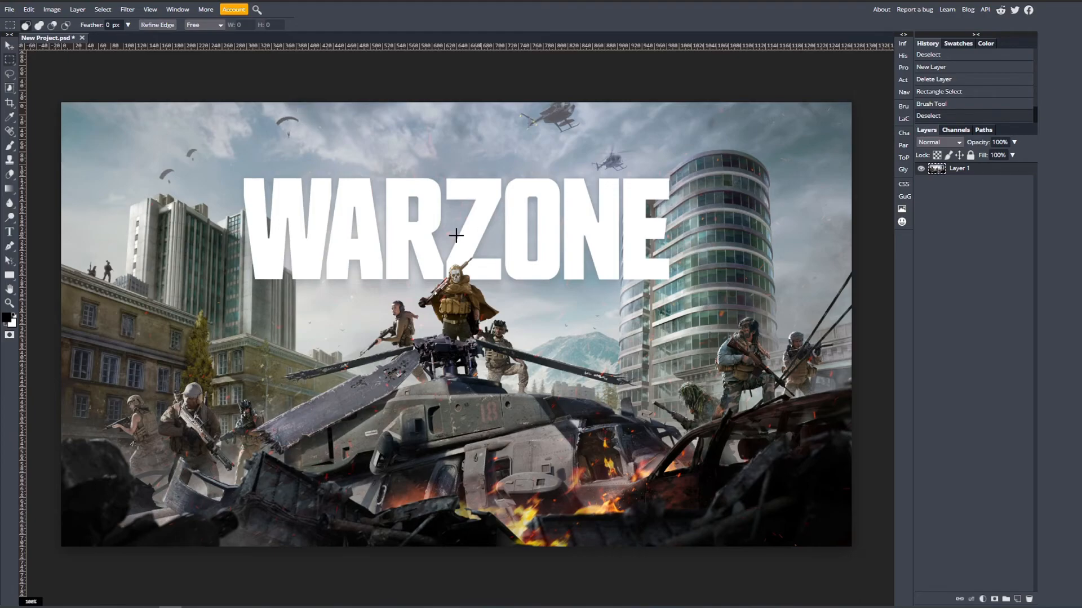
mouse_move(610, 246)
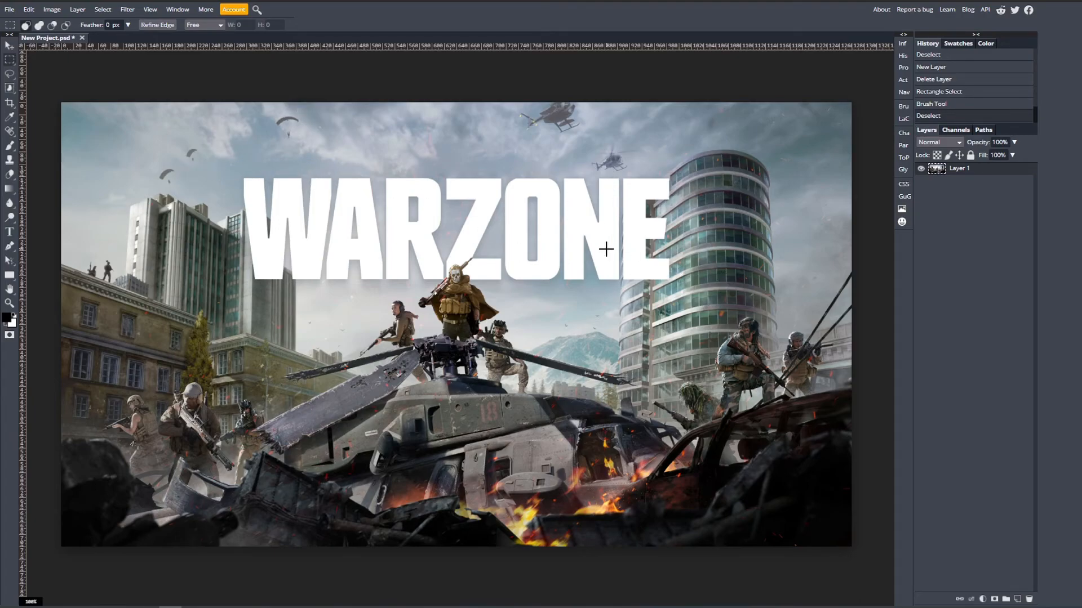
mouse_move(523, 176)
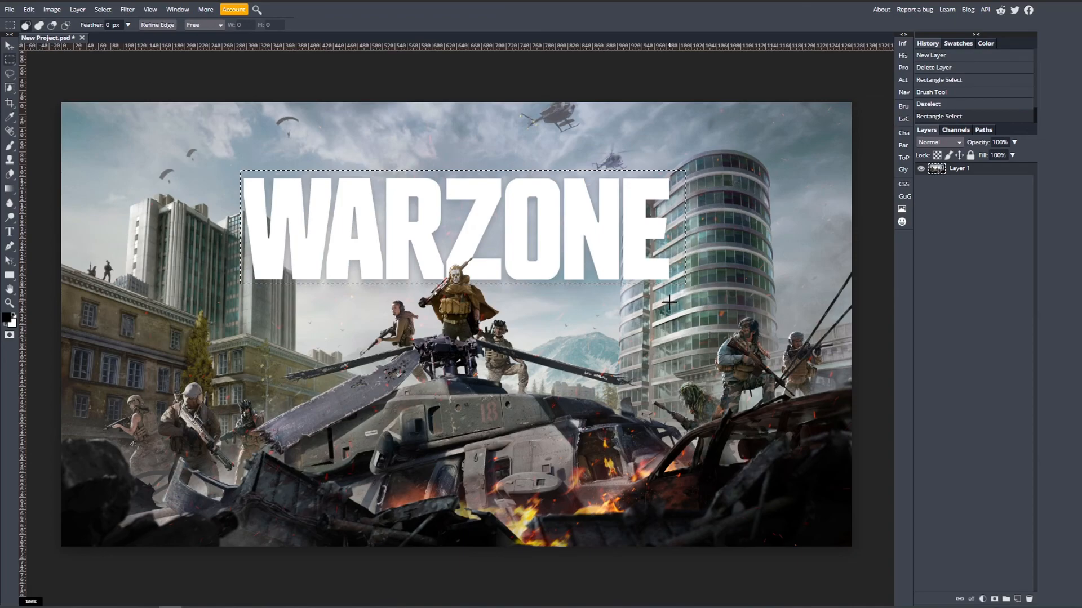
Open the Edit menu to fill the rectangular WARZONE title selection.
left_click(28, 9)
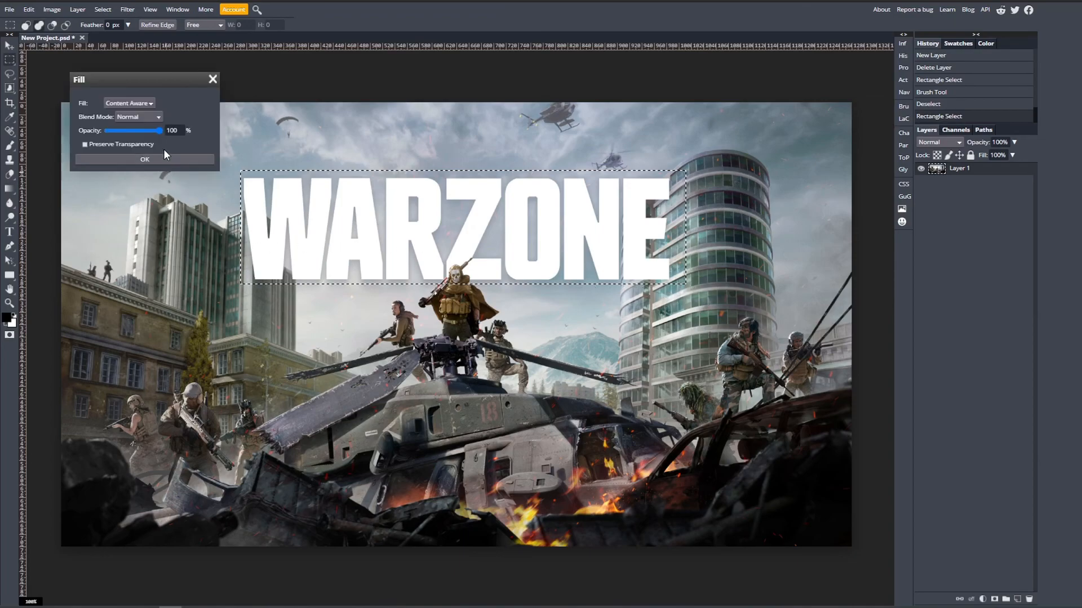